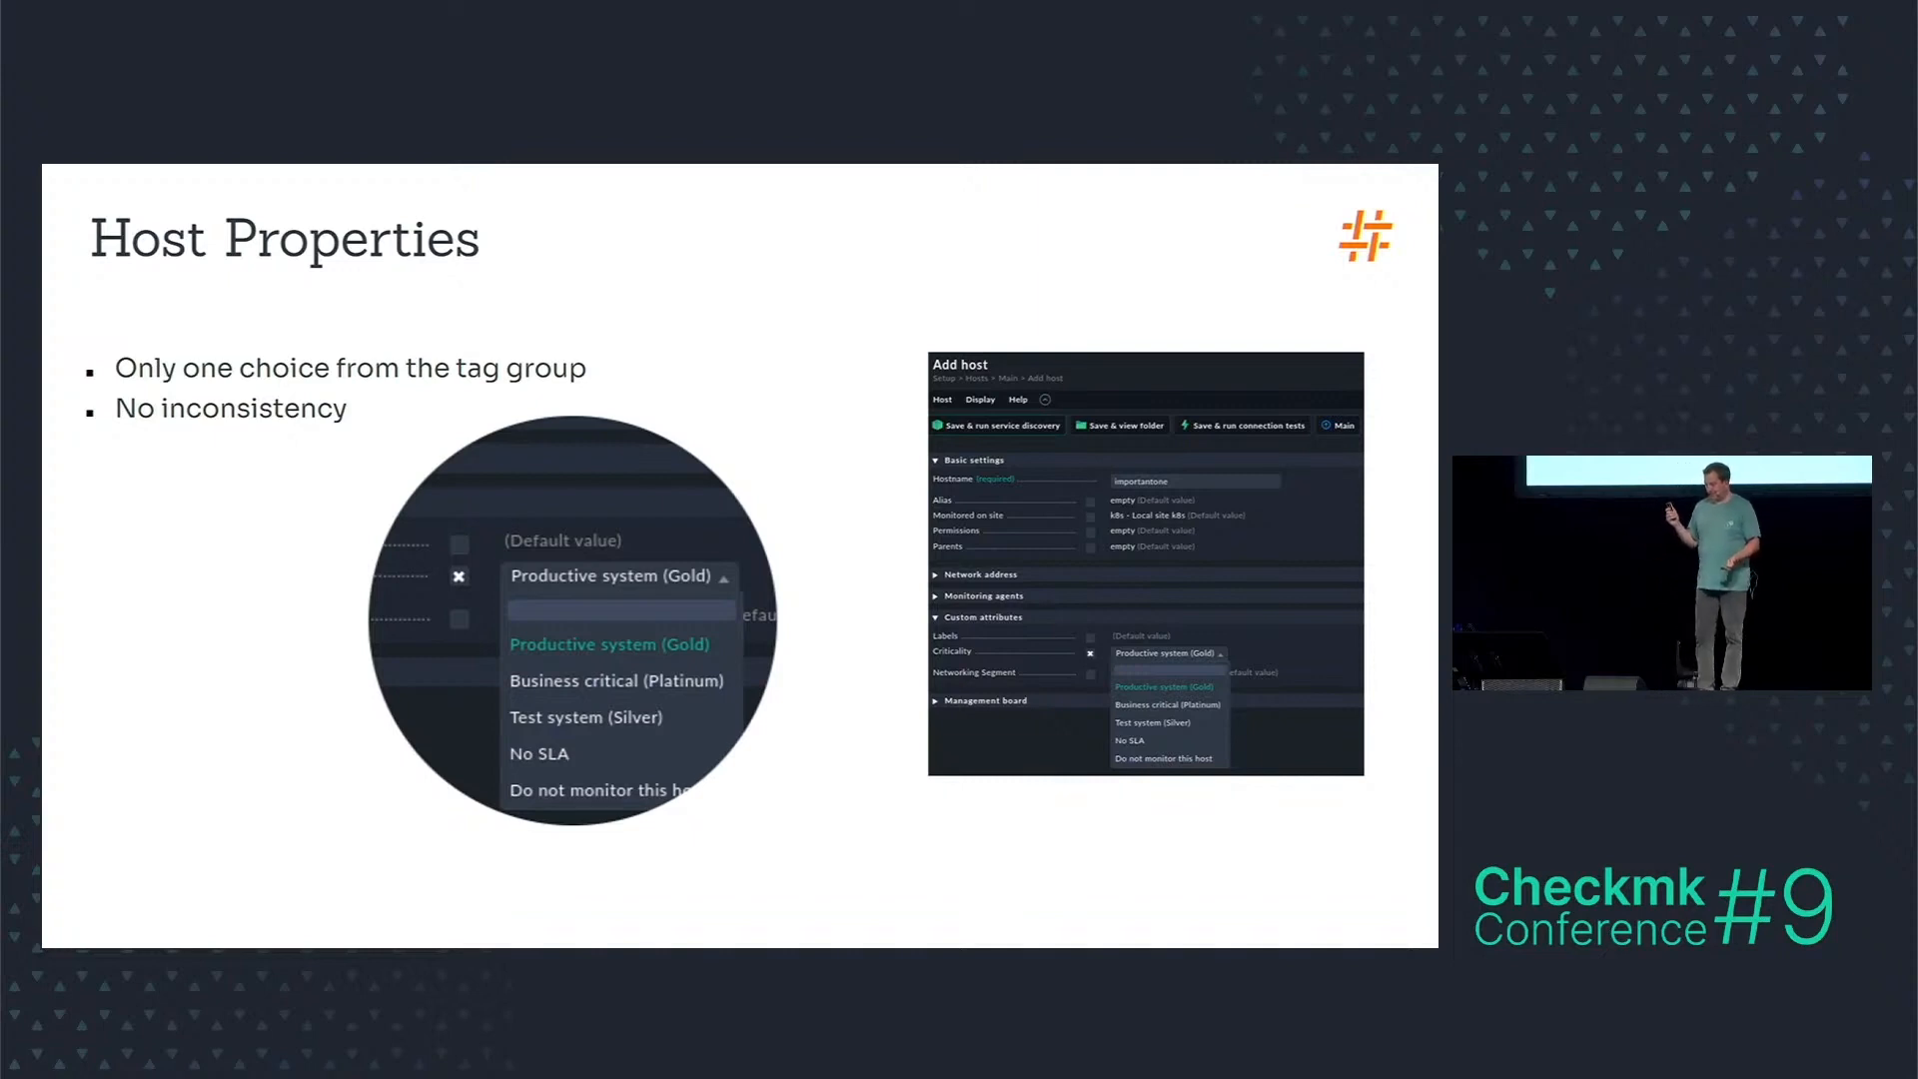
pyautogui.press('Right')
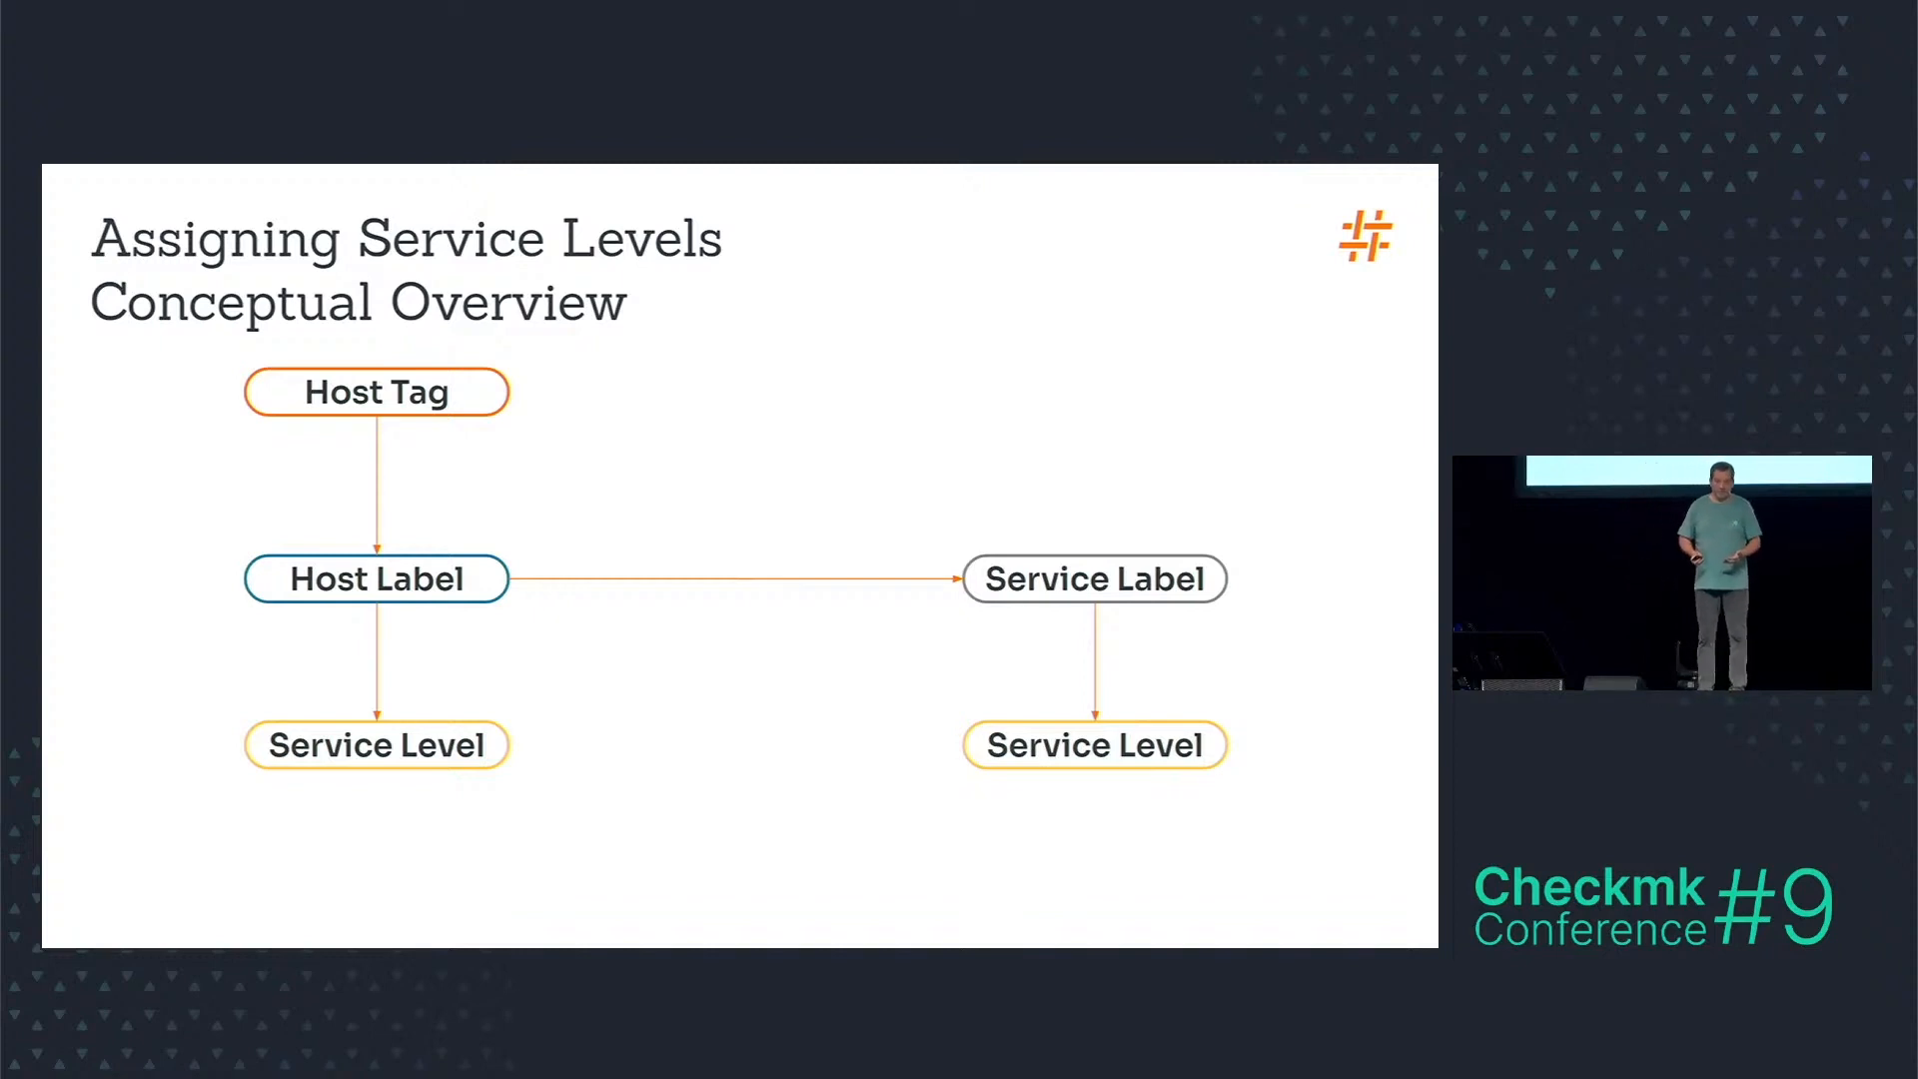